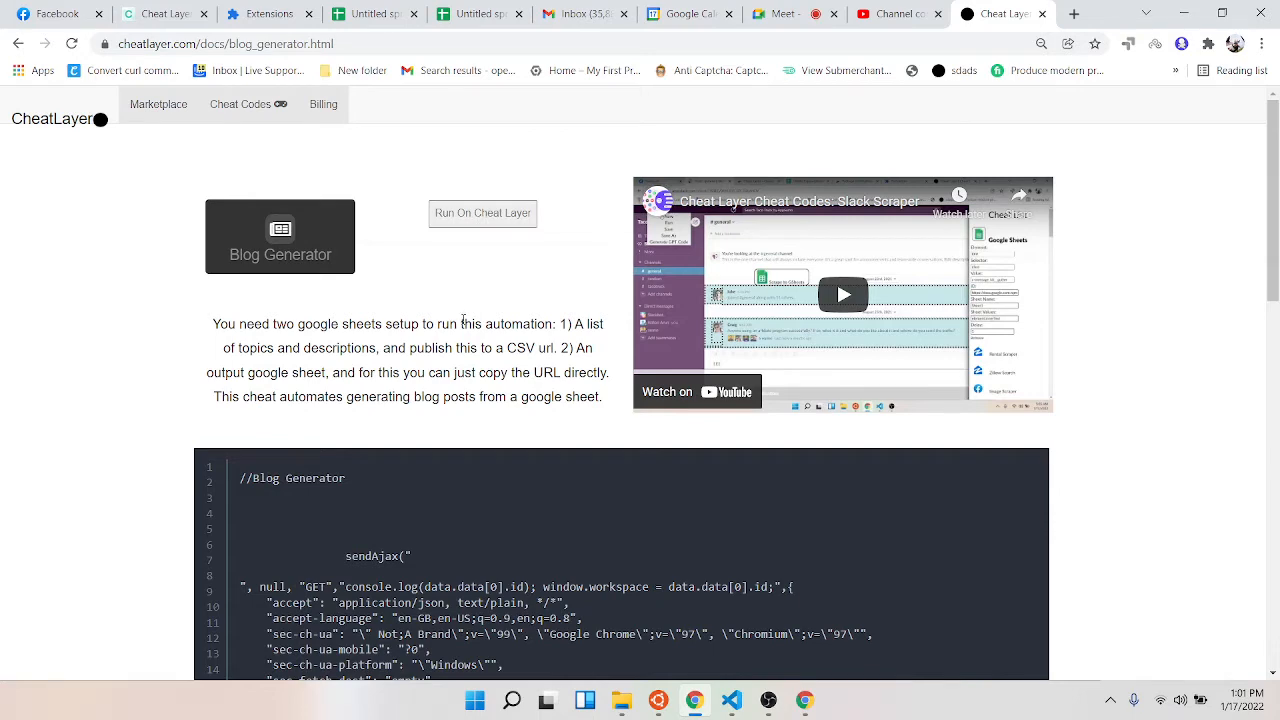
mouse_move(444, 320)
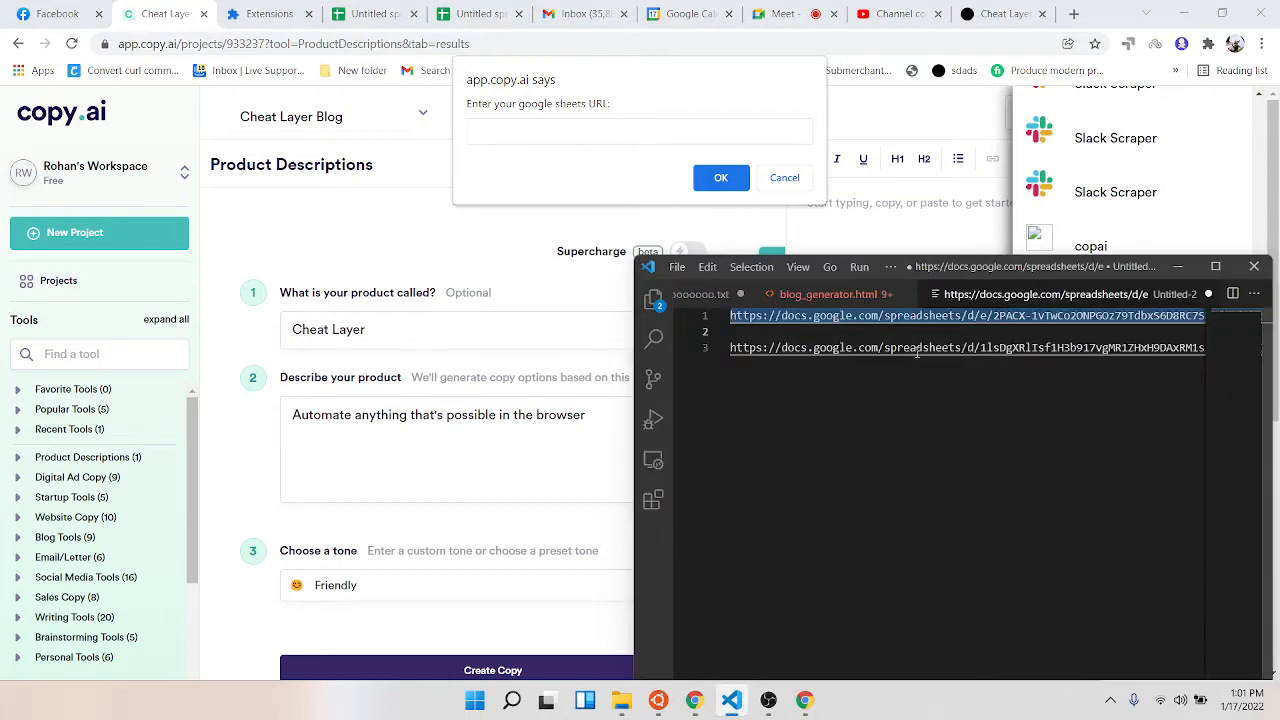
Step: Answer the cheat's Google Sheets prompt with the output sheet URL and accept it
left_click(638, 132)
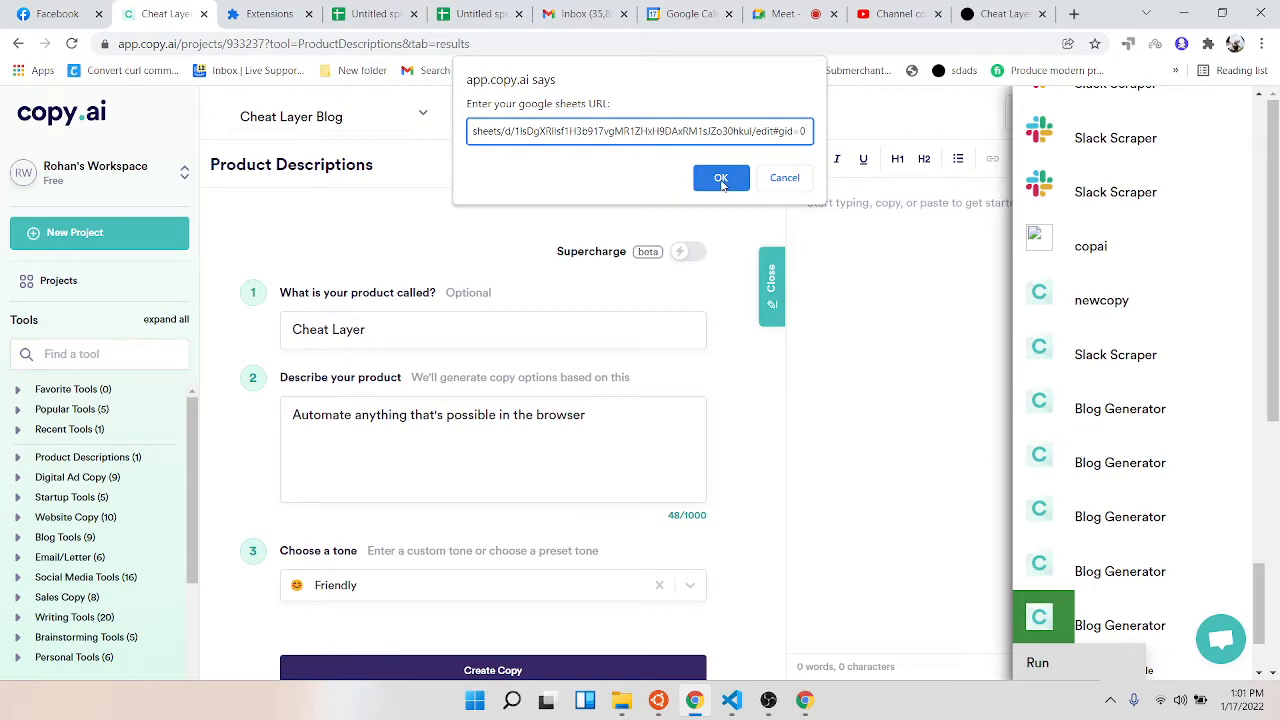
left_click(720, 176)
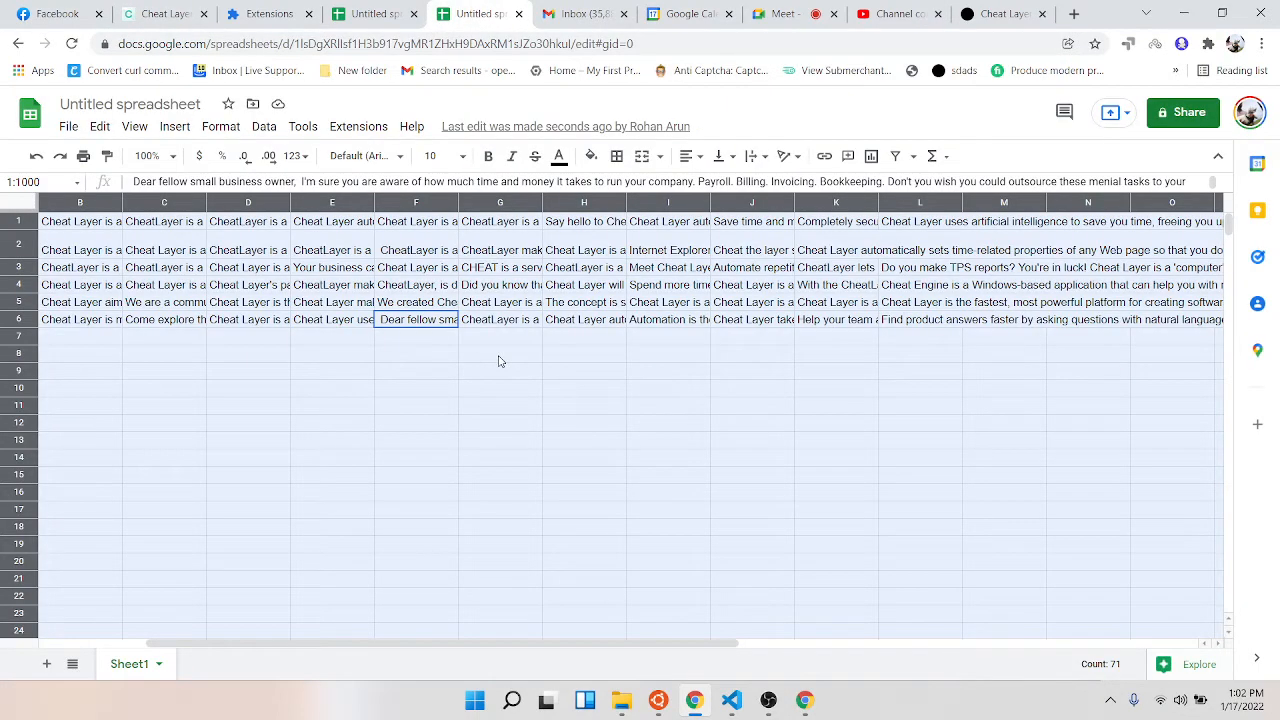
Step: Select the output cells and apply Wrap text wrapping from the Format menu
left_click(500, 352)
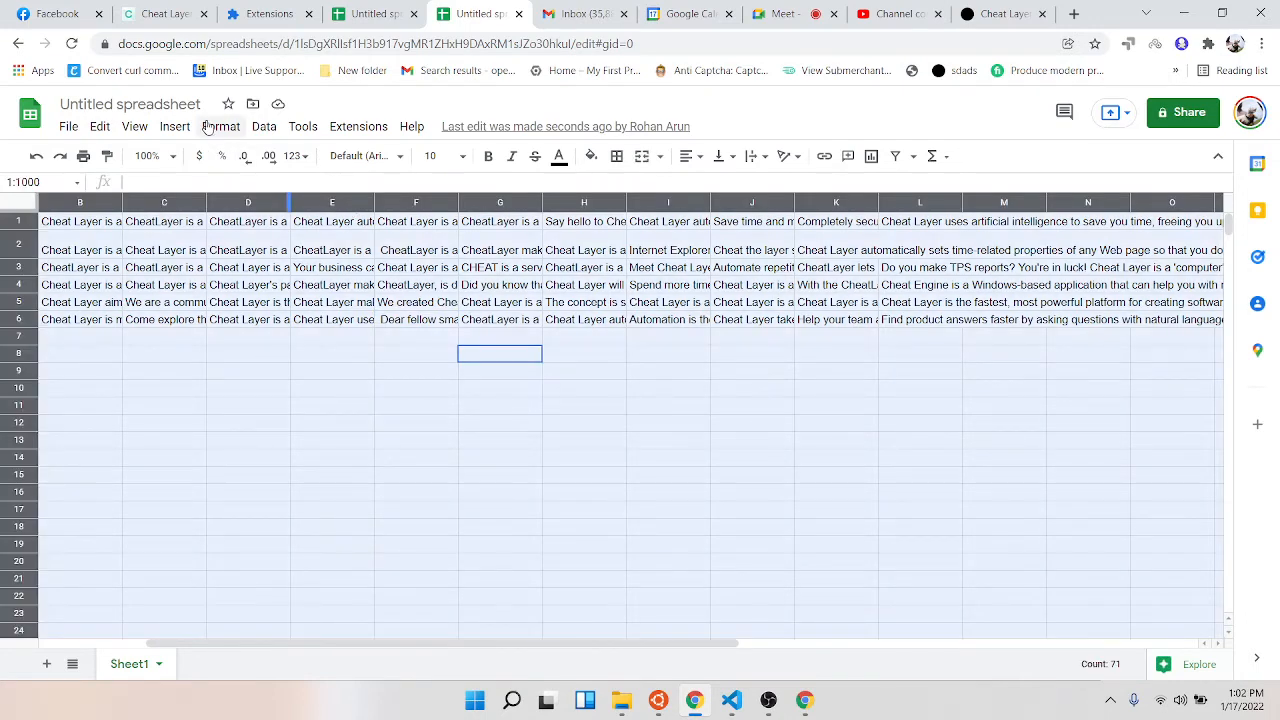
left_click(220, 126)
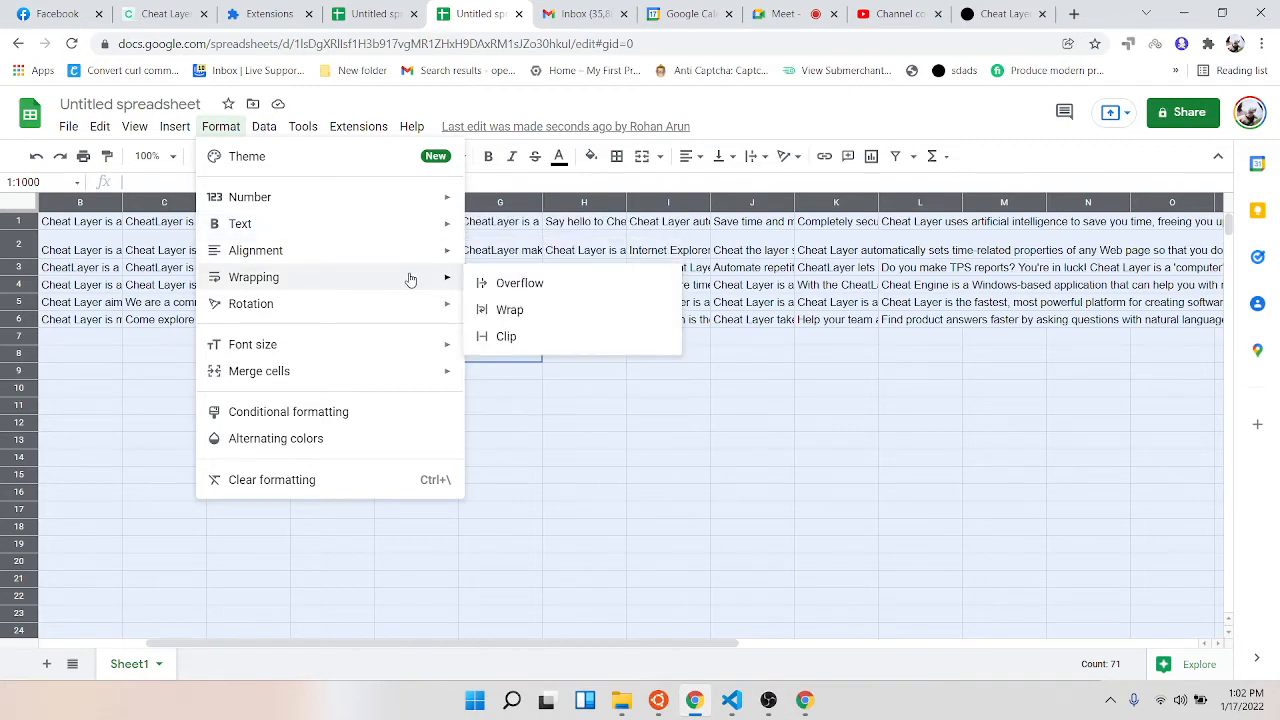
left_click(508, 308)
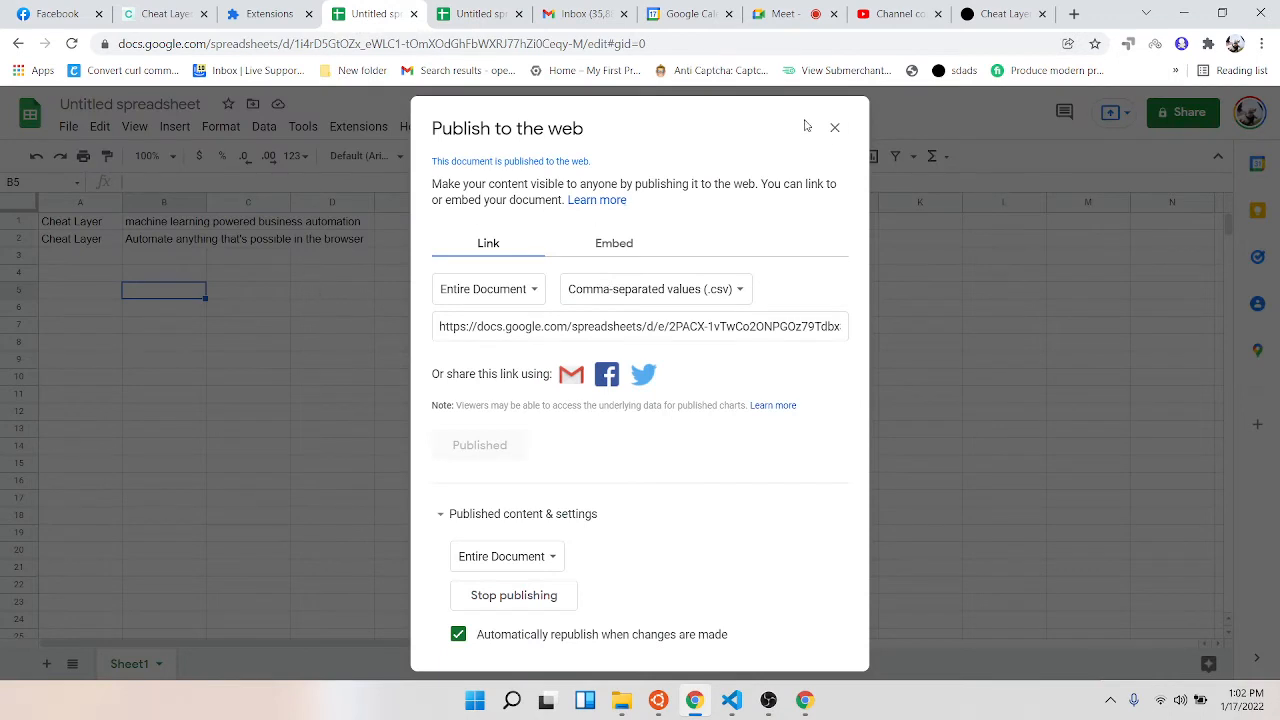
Step: Close the Publish to the web dialog and return to the output spreadsheet's tab
left_click(834, 128)
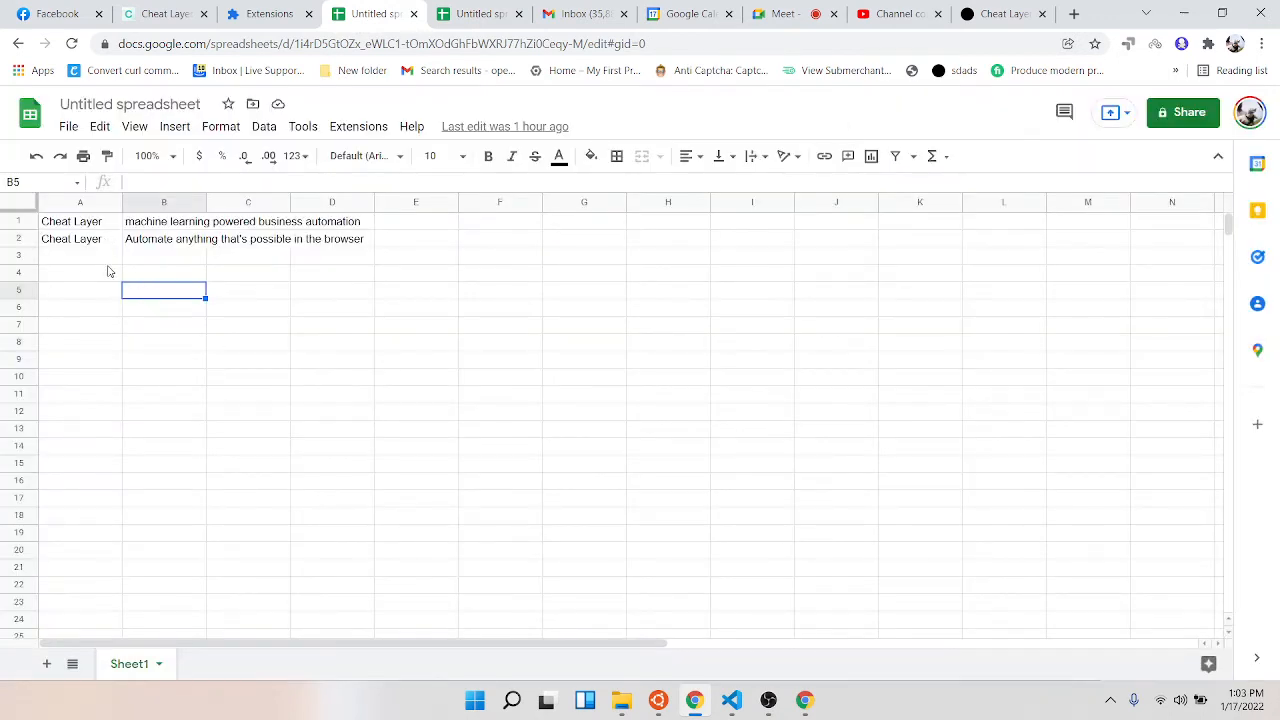
mouse_move(484, 14)
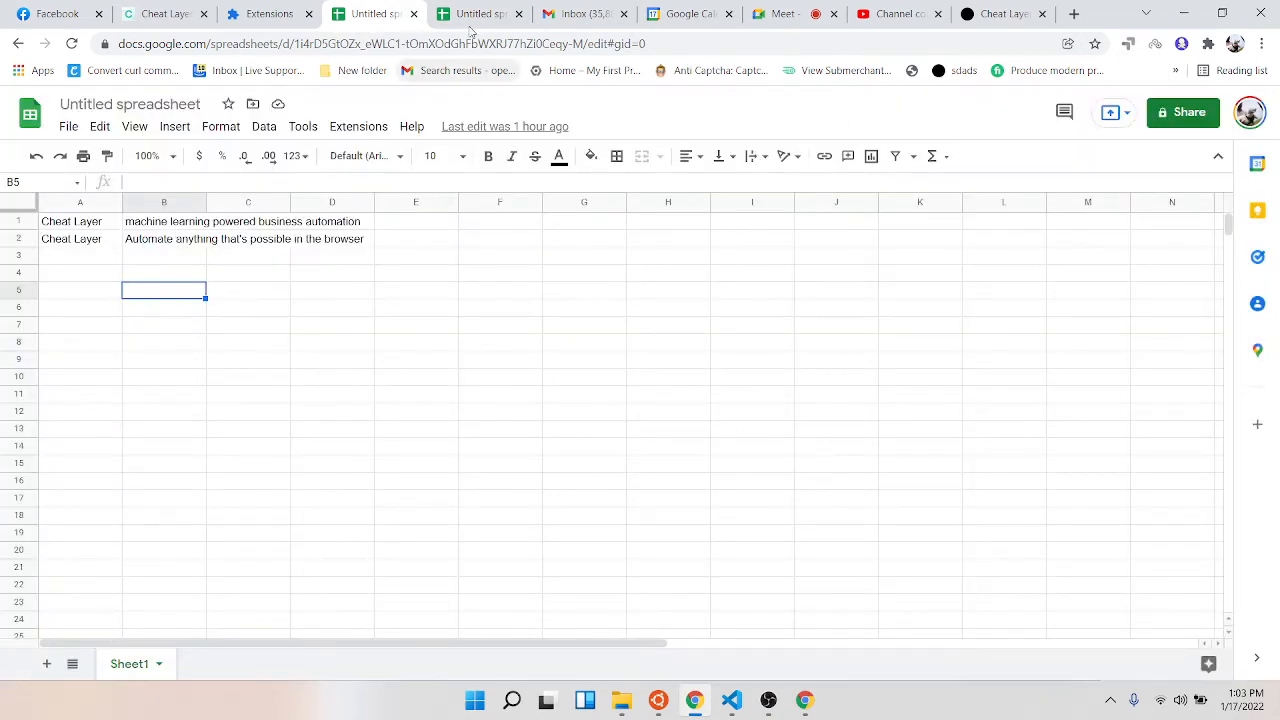
left_click(474, 12)
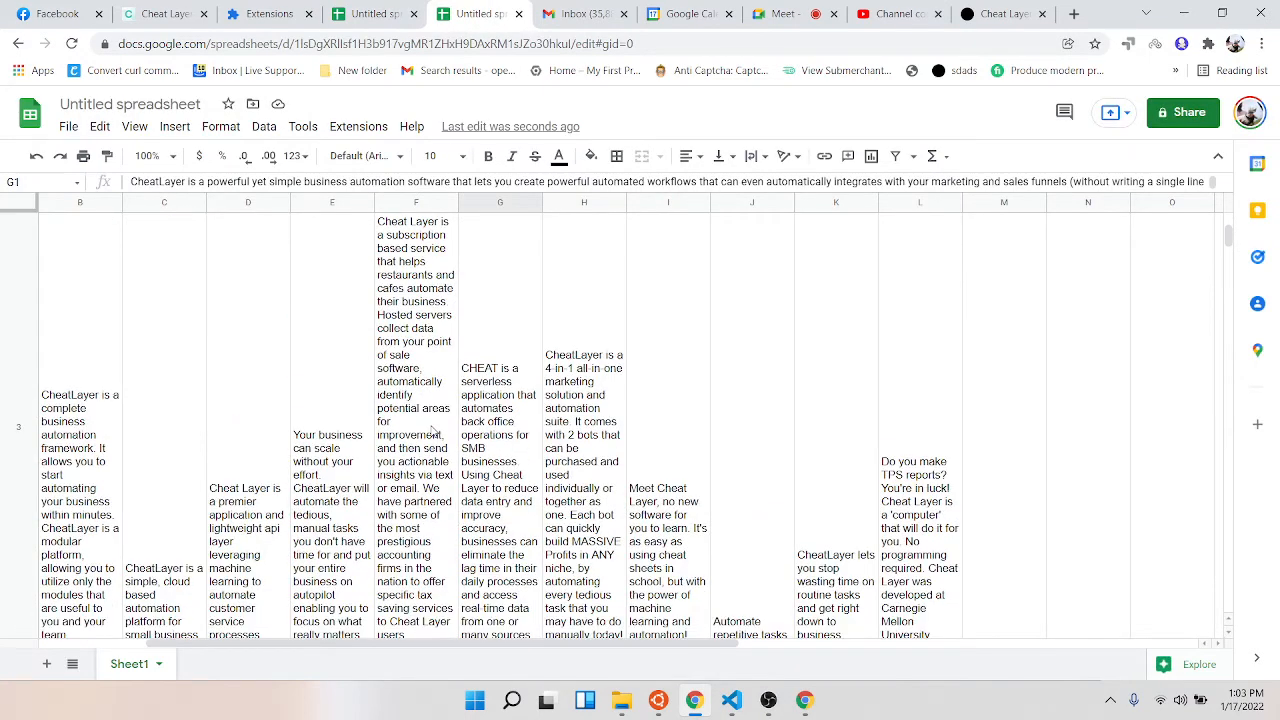